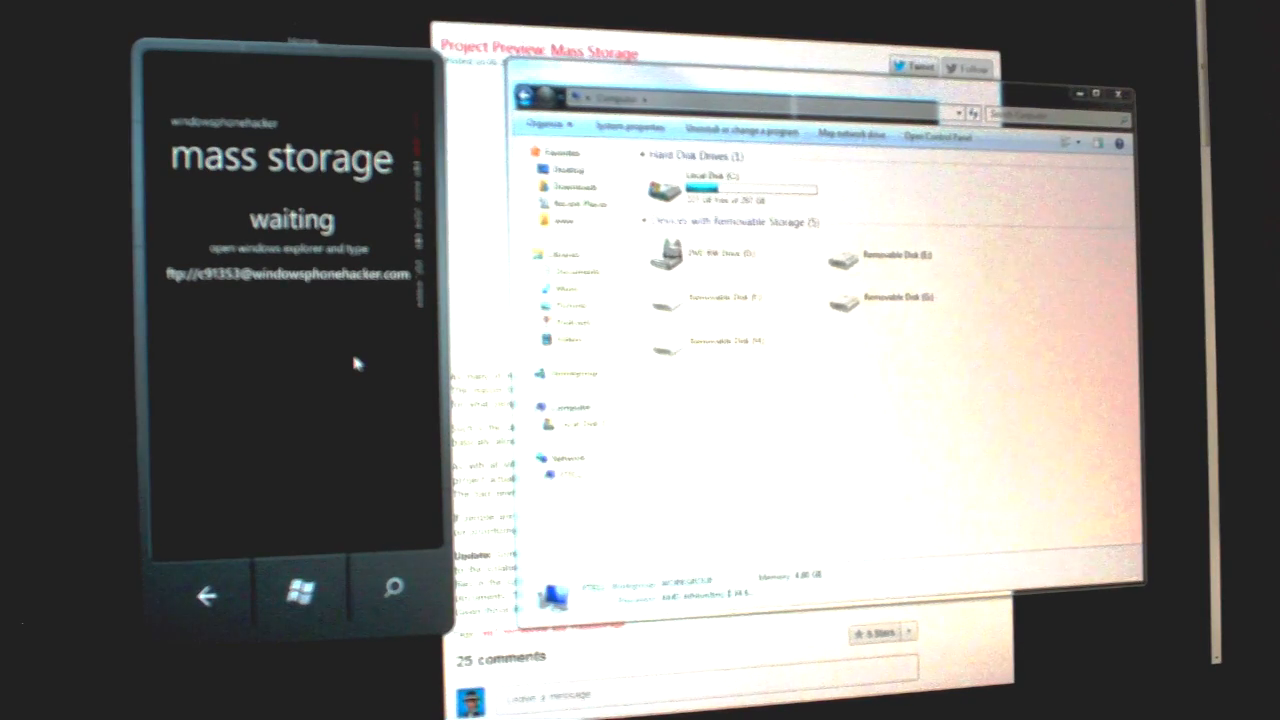
{"action": "mouse_move", "coordinate": [232, 330]}
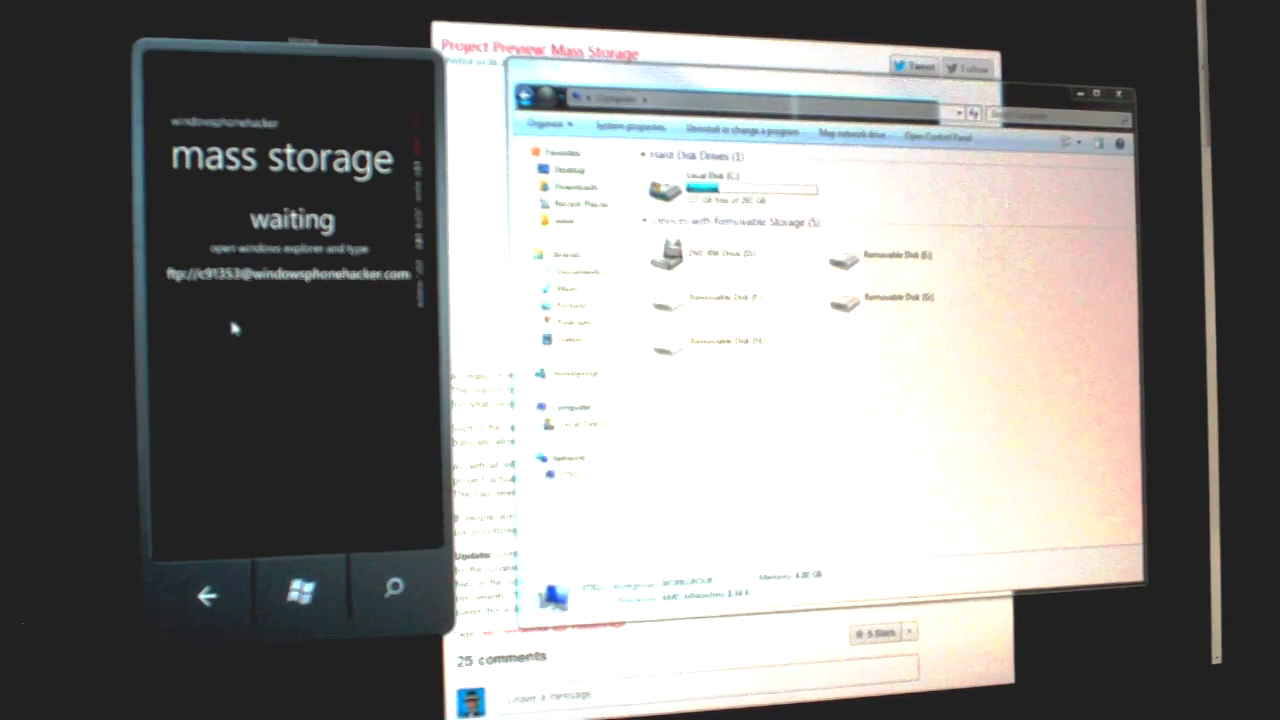
{"action": "mouse_move", "coordinate": [280, 356]}
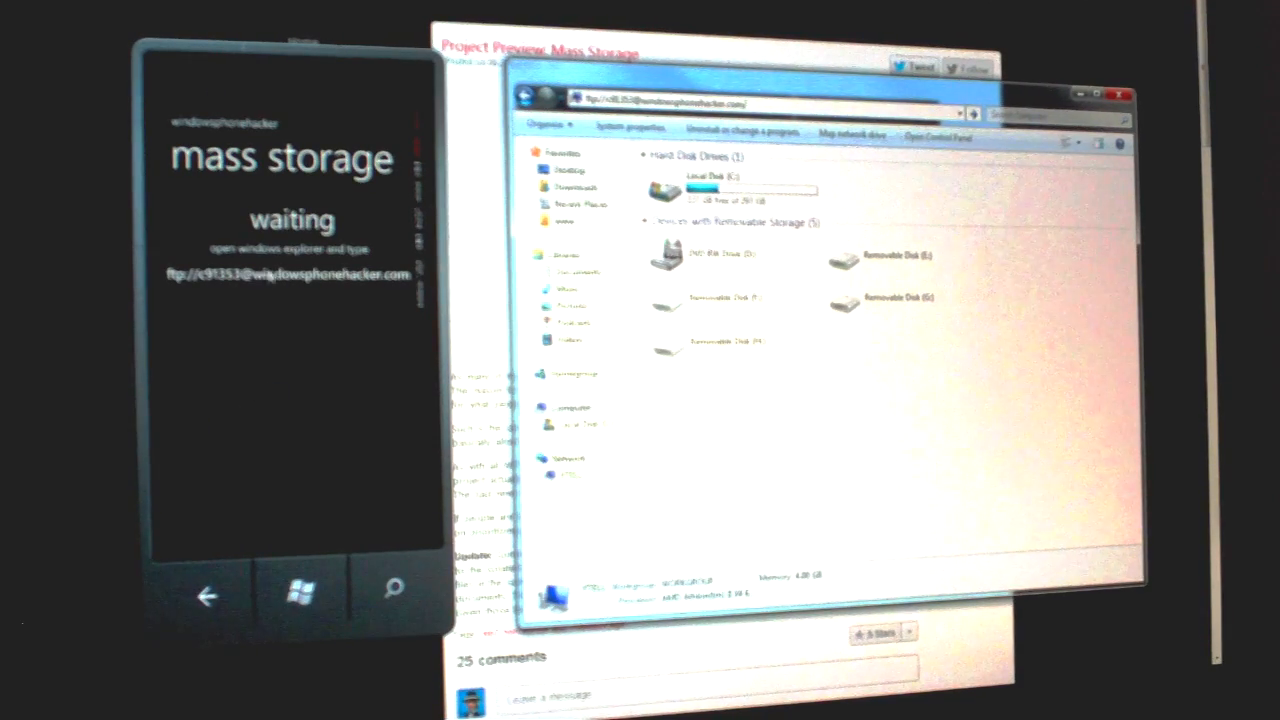
{"action": "mouse_move", "coordinate": [264, 364]}
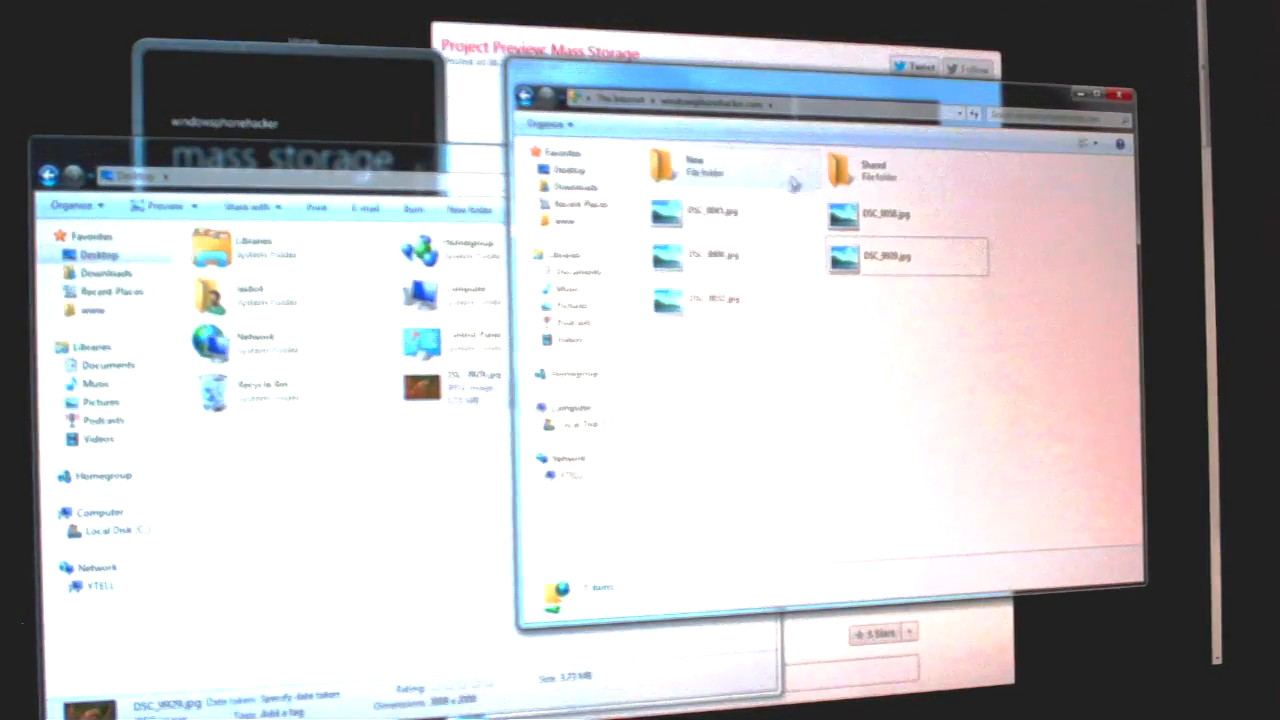
Step: Copy a JPG photo from the phone's FTP folder back onto the desktop
{"action": "left_click", "coordinate": [710, 212]}
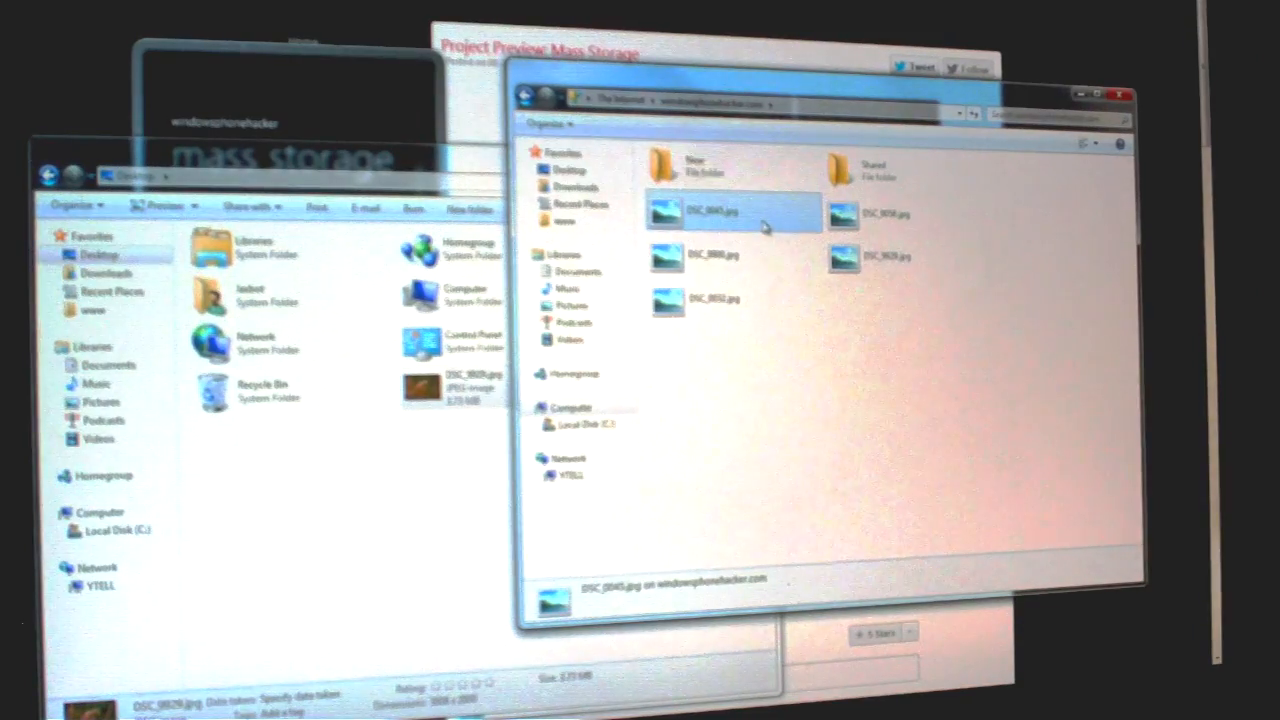